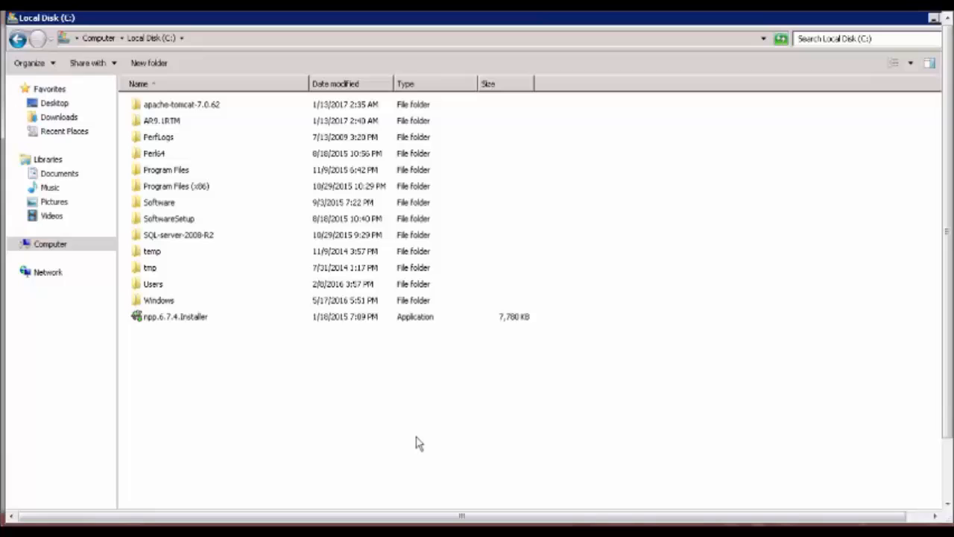
mouse_move(193, 109)
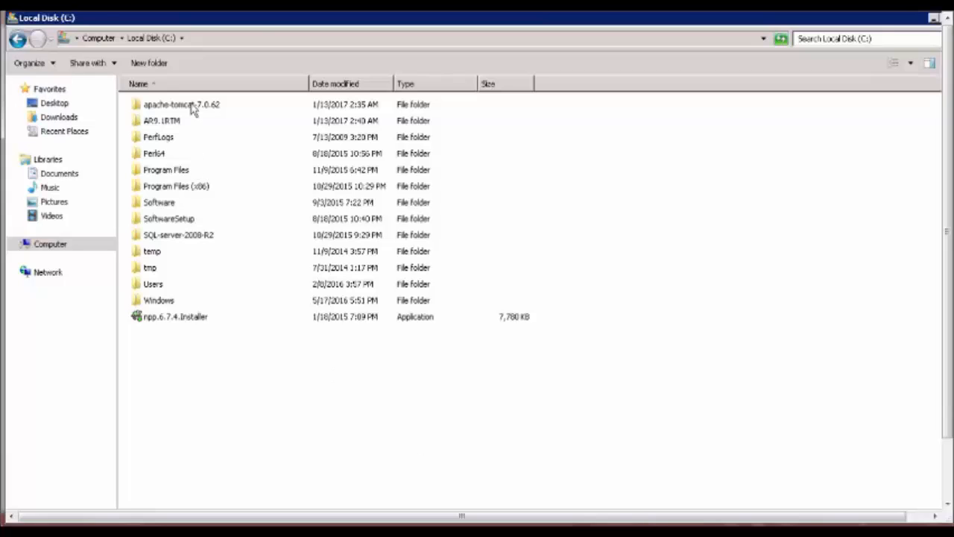
Step: Open Tomcat's context.xml in Notepad++, check the xmlBlockExternal note, then browse to C:\AR9.1RTM
double_click(181, 103)
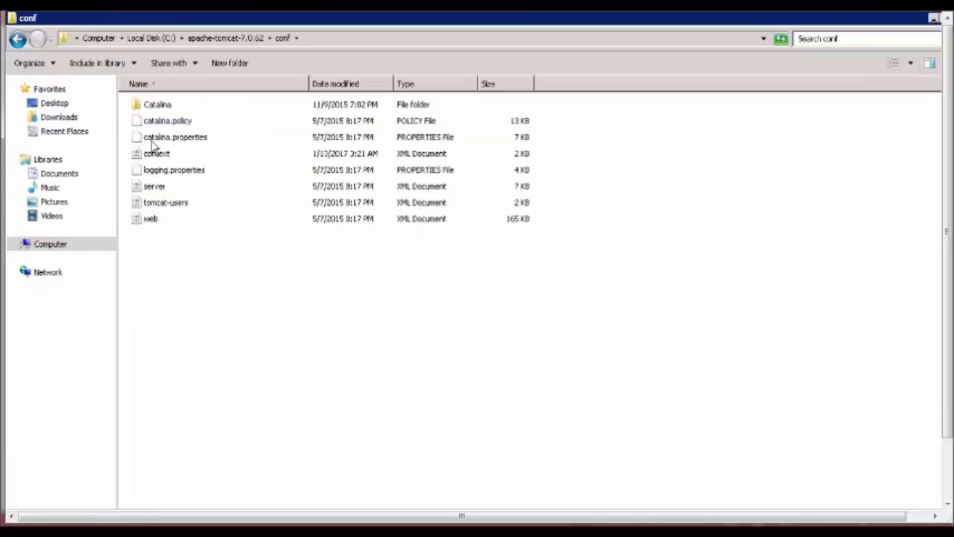
right_click(156, 152)
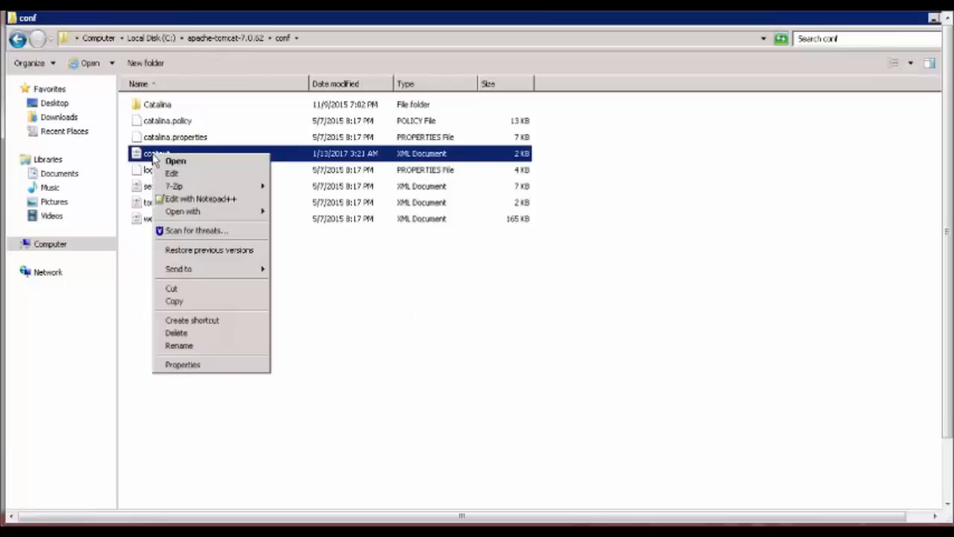
click(201, 199)
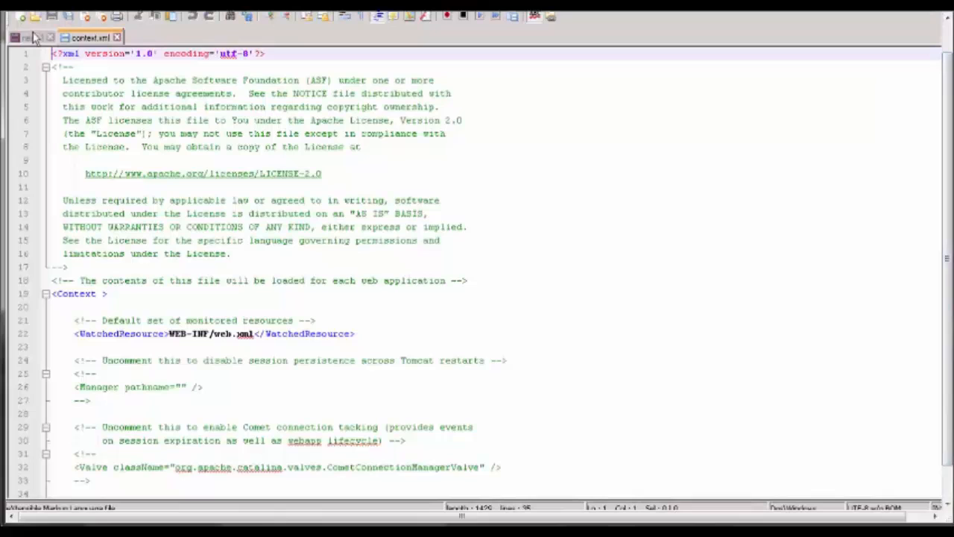
click(30, 35)
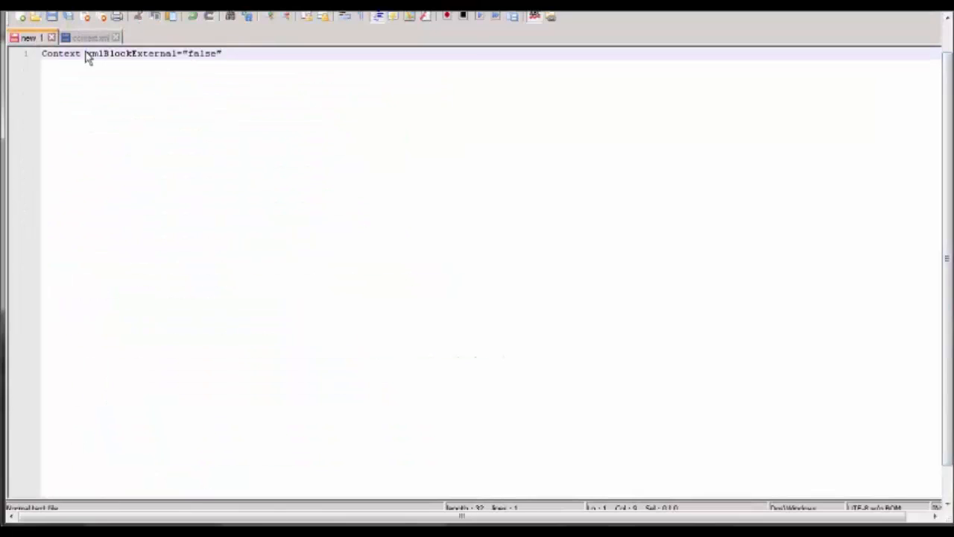
click(91, 36)
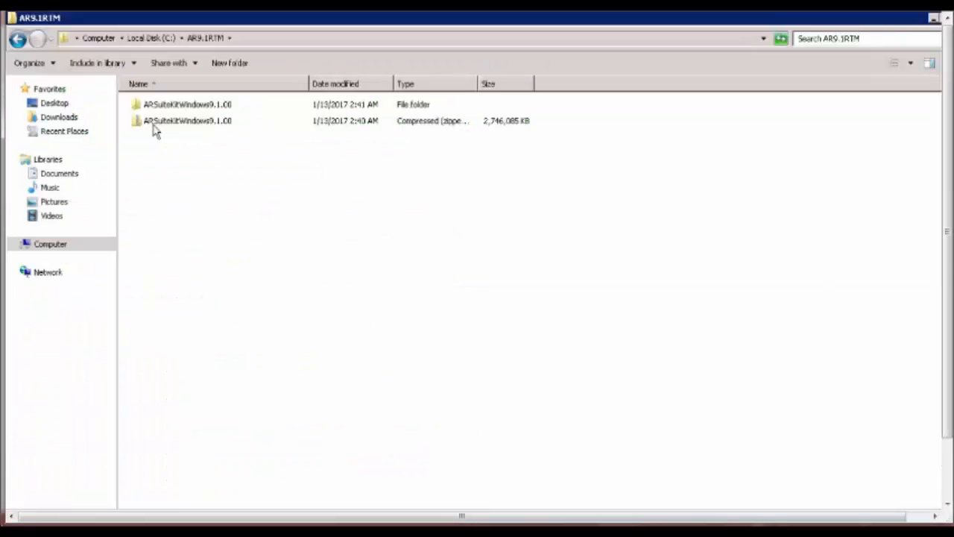
Step: Run setup from ARSuiteKitWindows9.1.00\Disk1 as administrator
double_click(186, 104)
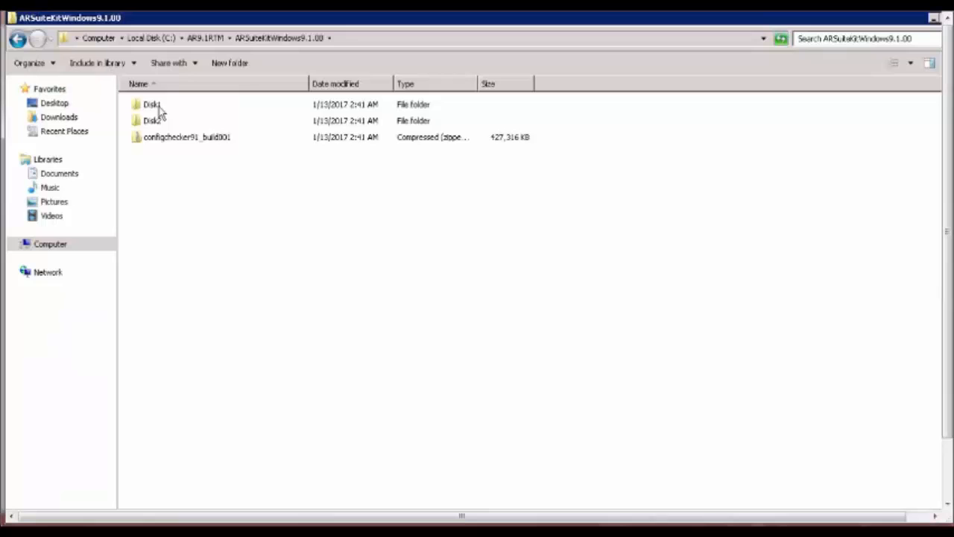
double_click(151, 103)
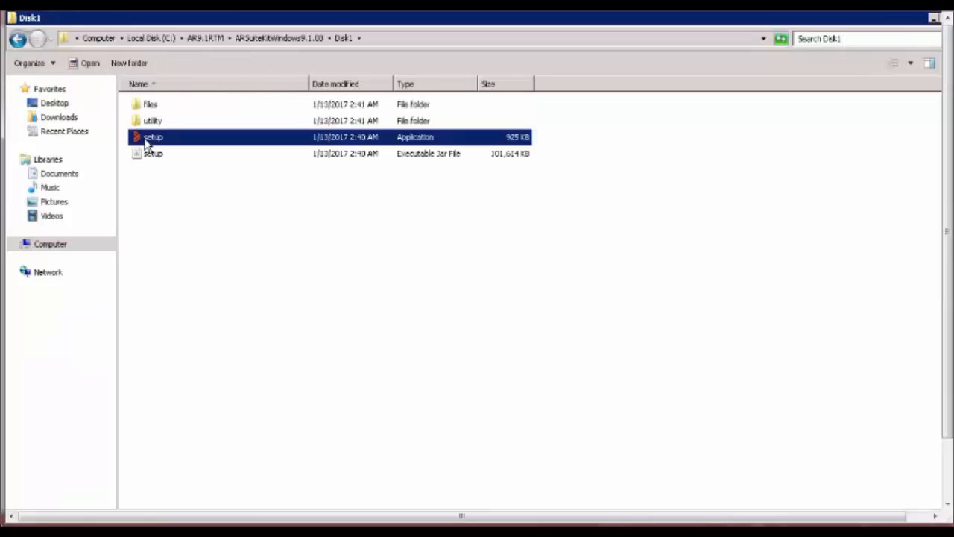
right_click(152, 142)
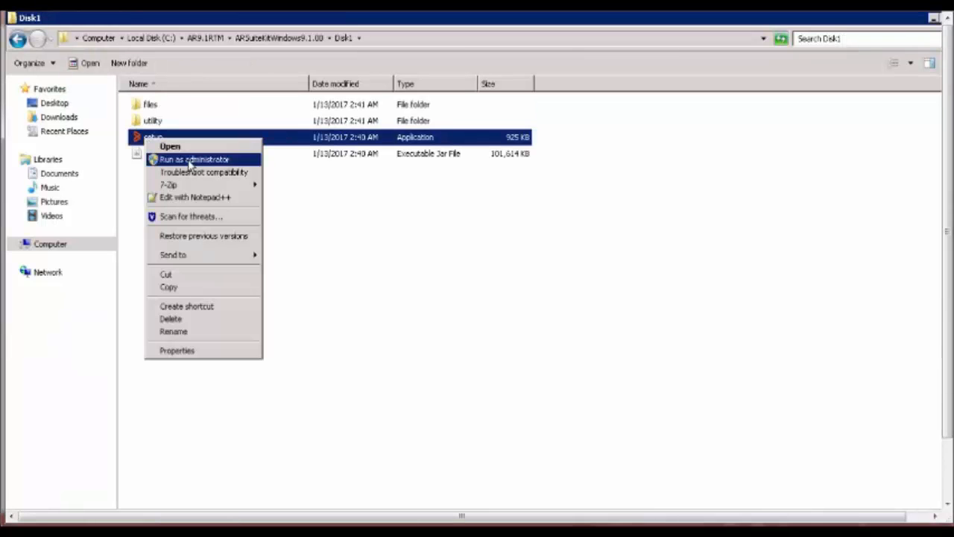
click(199, 159)
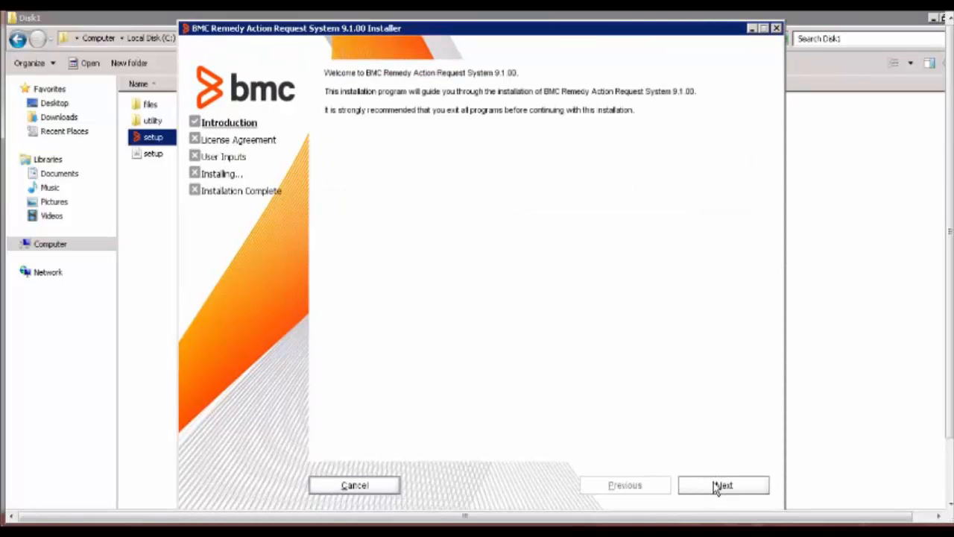
Step: Agree to the license terms and continue to the install options panel
click(723, 485)
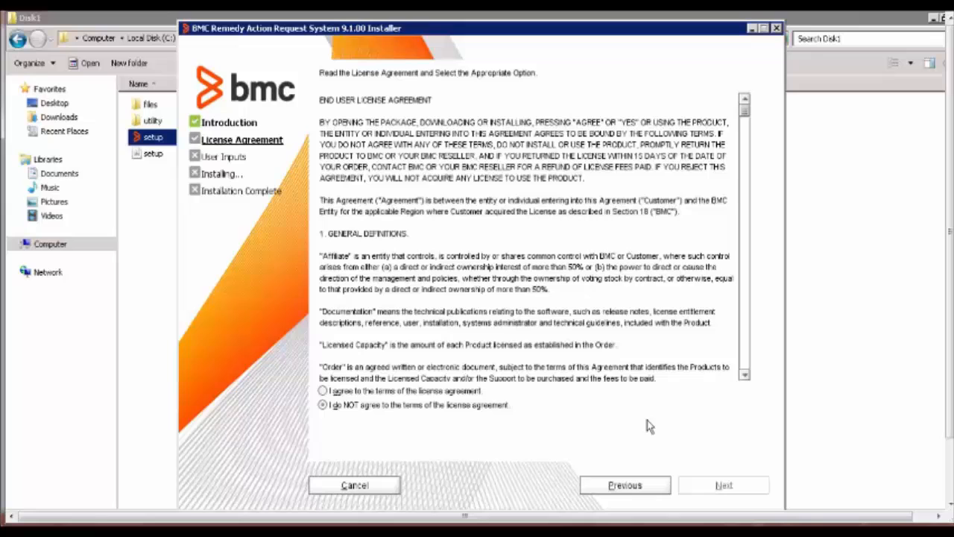
click(322, 389)
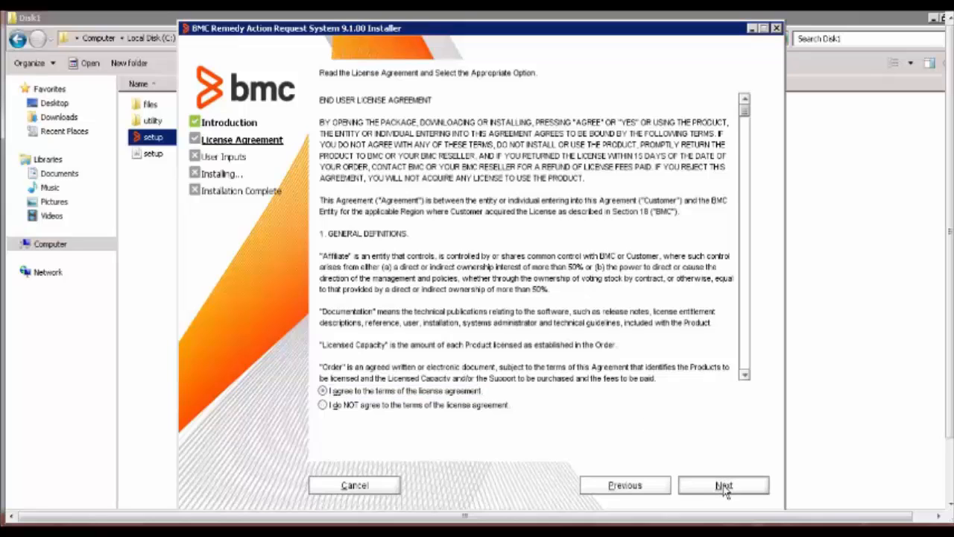
click(726, 485)
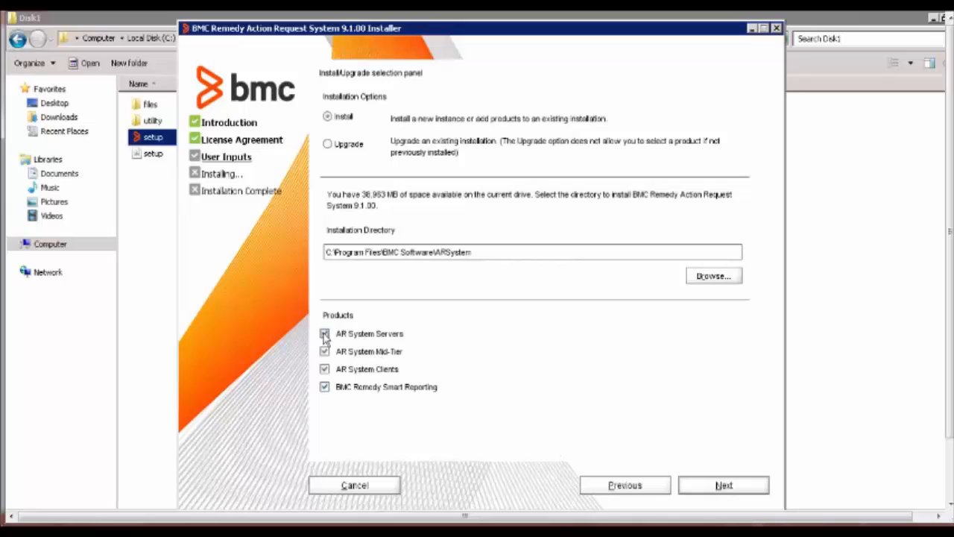
Step: Uncheck AR System Servers and Clients, leaving Smart Reporting checked
click(324, 333)
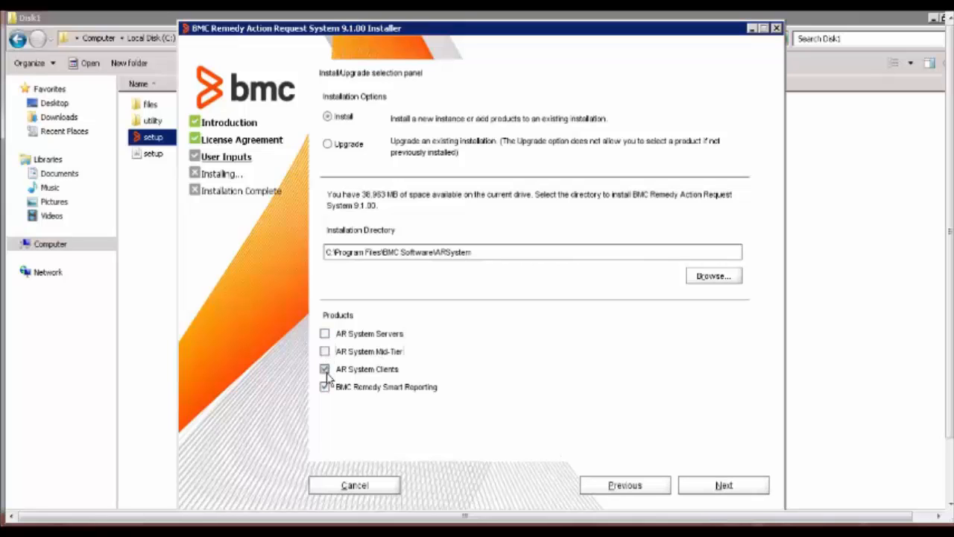
click(324, 369)
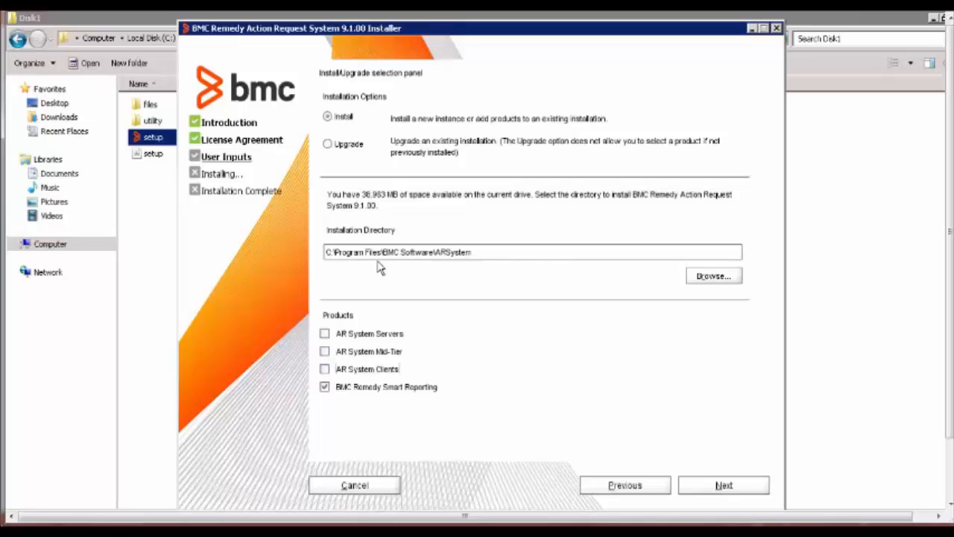
mouse_move(438, 267)
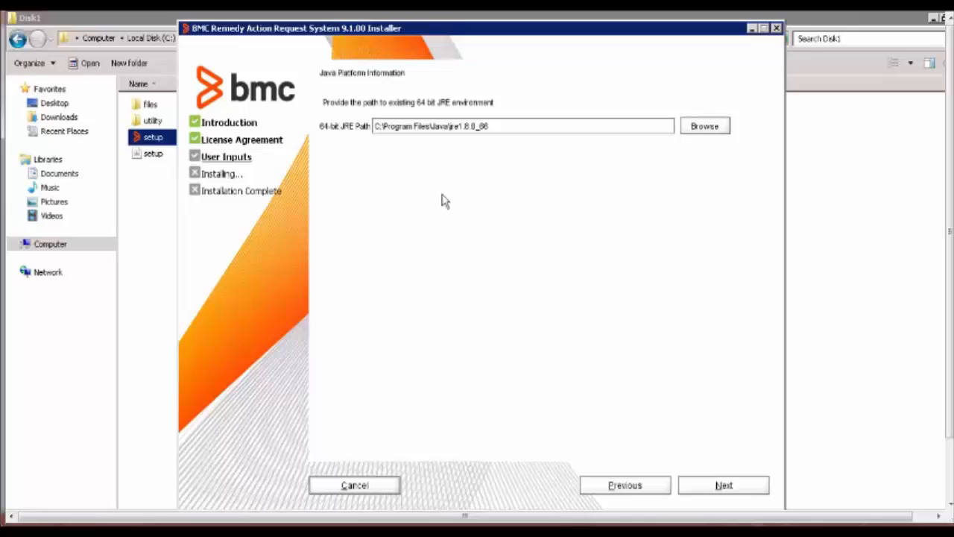
Step: Keep the JRE path C:\Program Files\Java\jre1.8.0_66 and continue
click(724, 484)
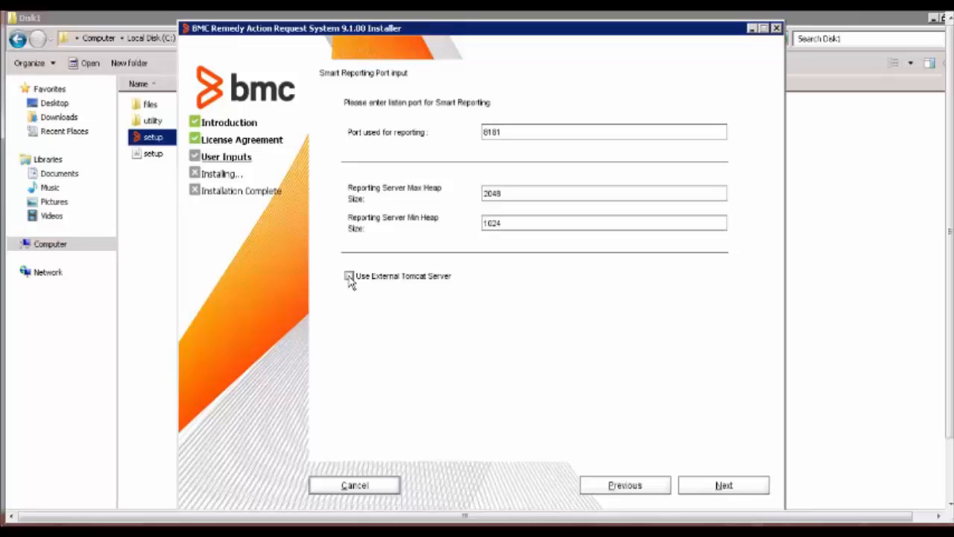
Step: Enable Use External Tomcat Server with home directory C:\apache-tomcat-7.0.62
click(346, 276)
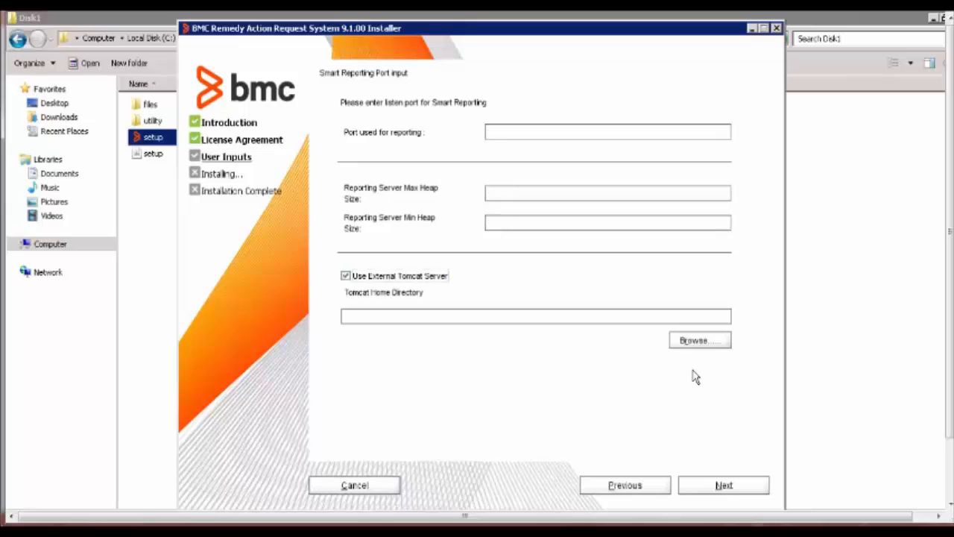
mouse_move(699, 343)
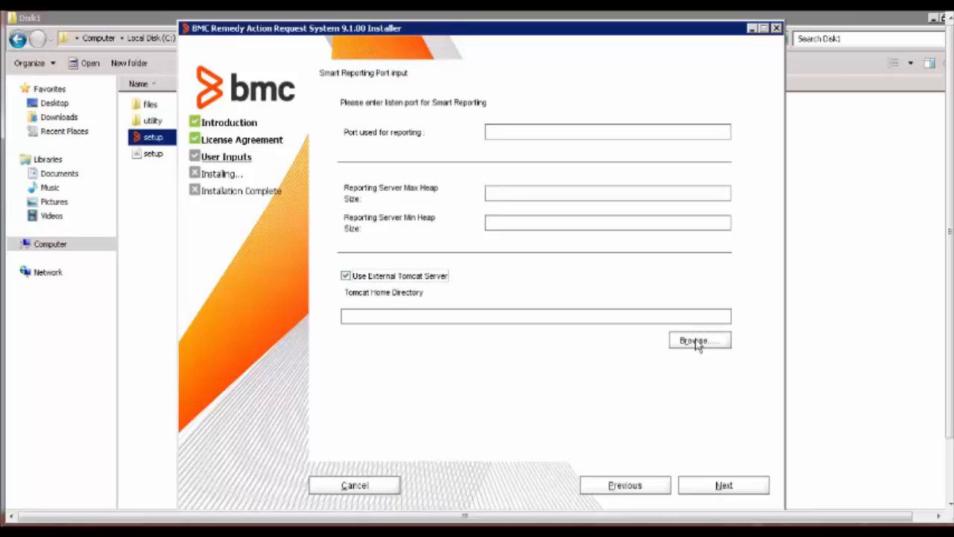
click(701, 340)
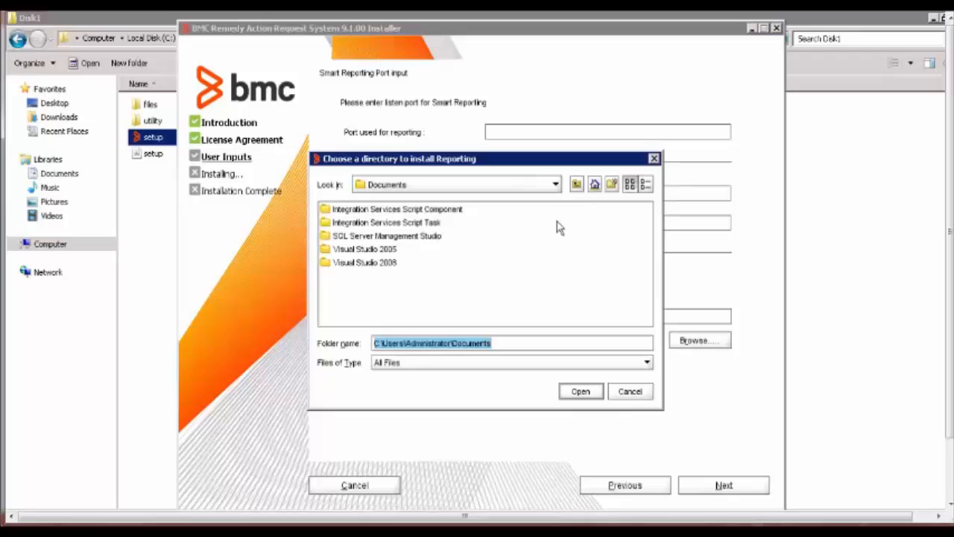
click(552, 184)
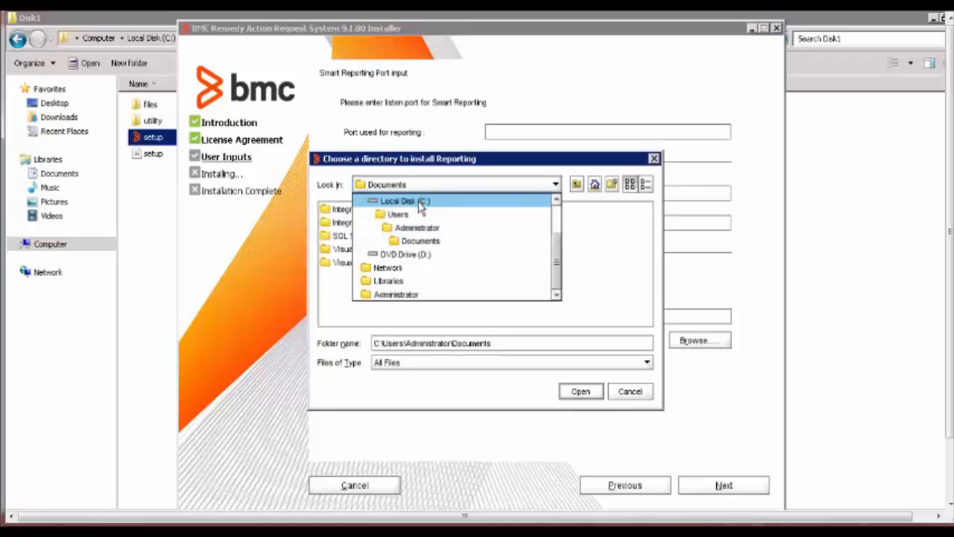
click(403, 201)
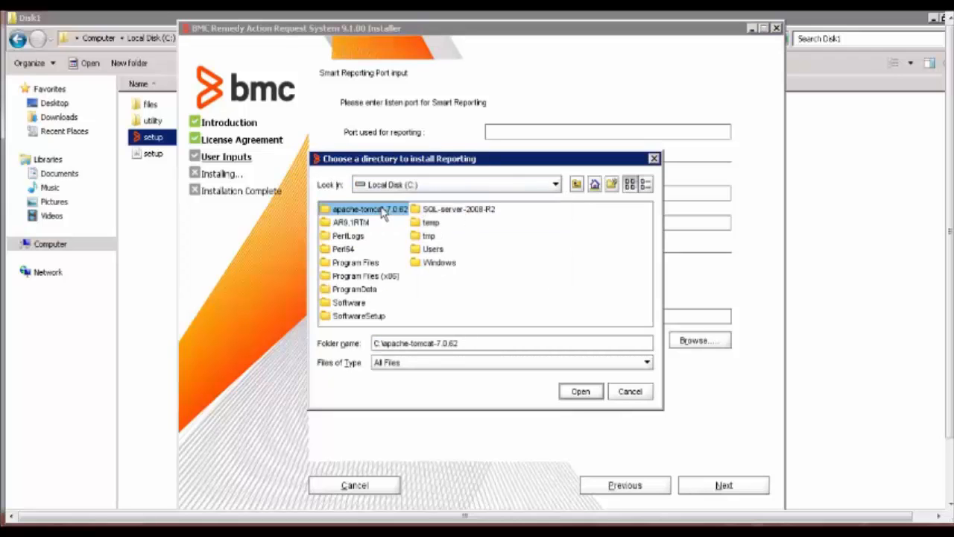
double_click(368, 209)
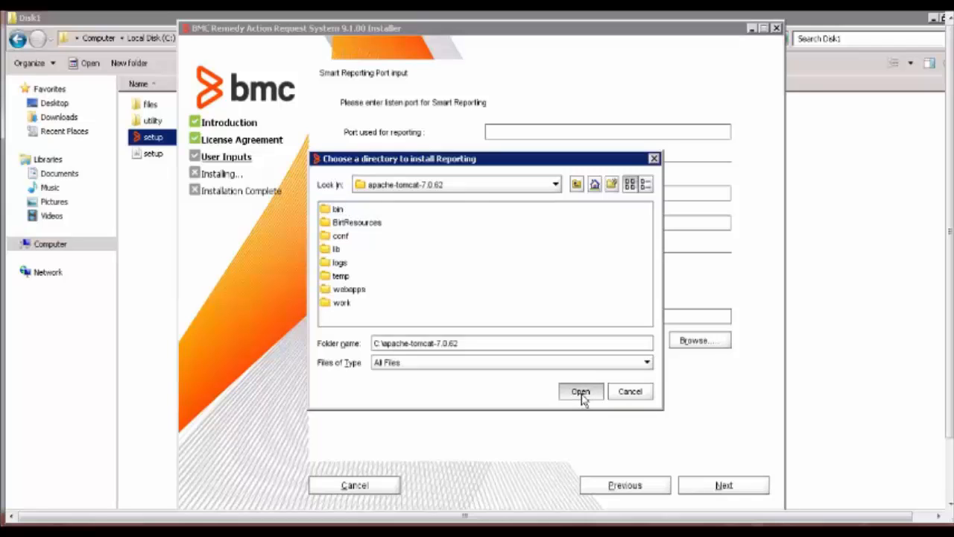
click(580, 391)
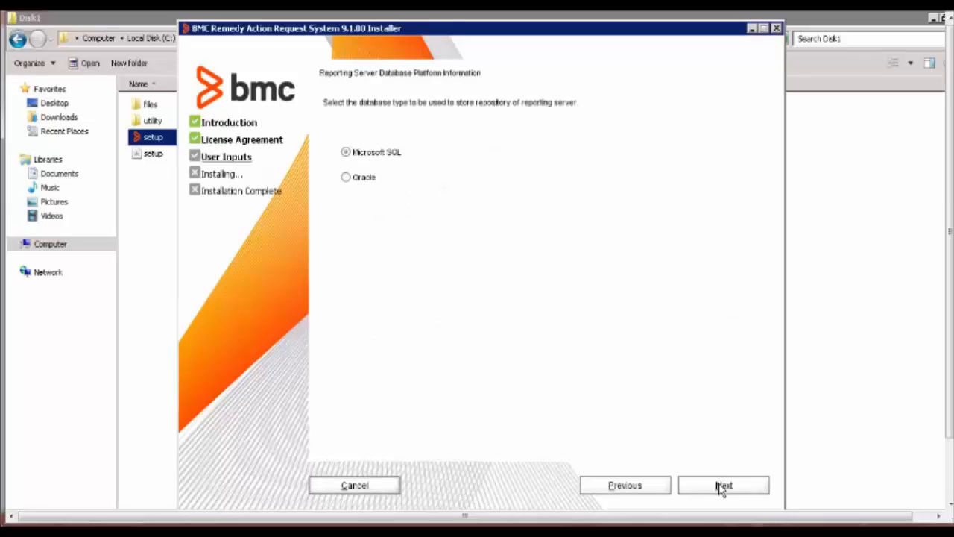
mouse_move(541, 361)
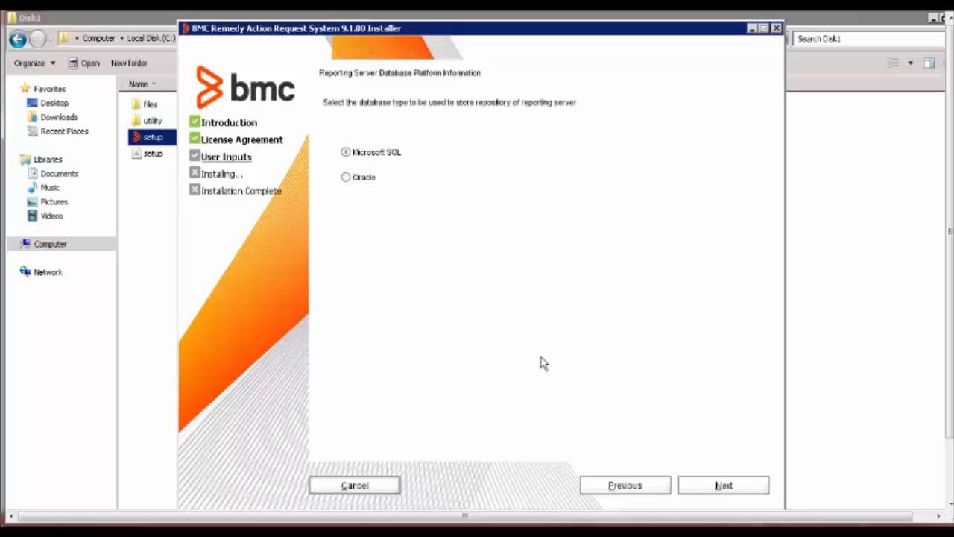
mouse_move(397, 247)
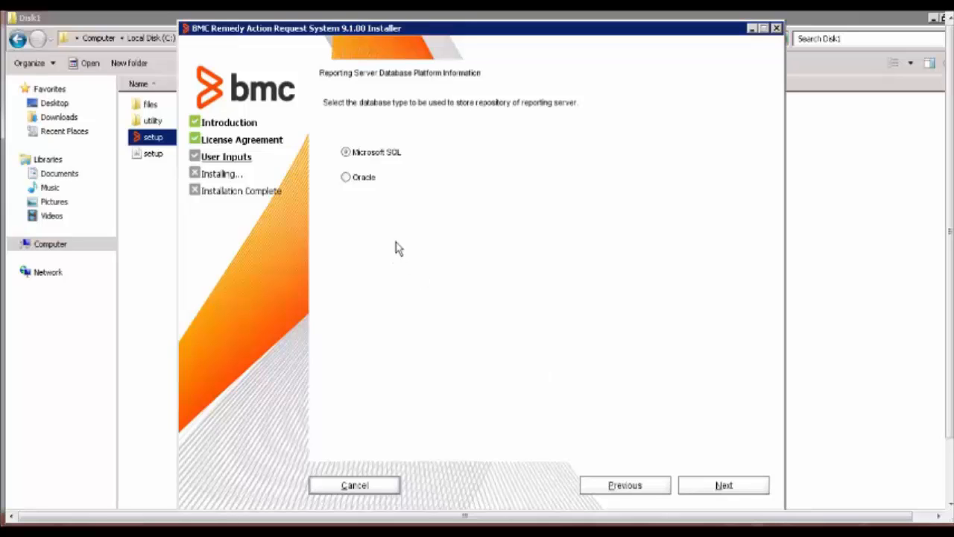
mouse_move(456, 257)
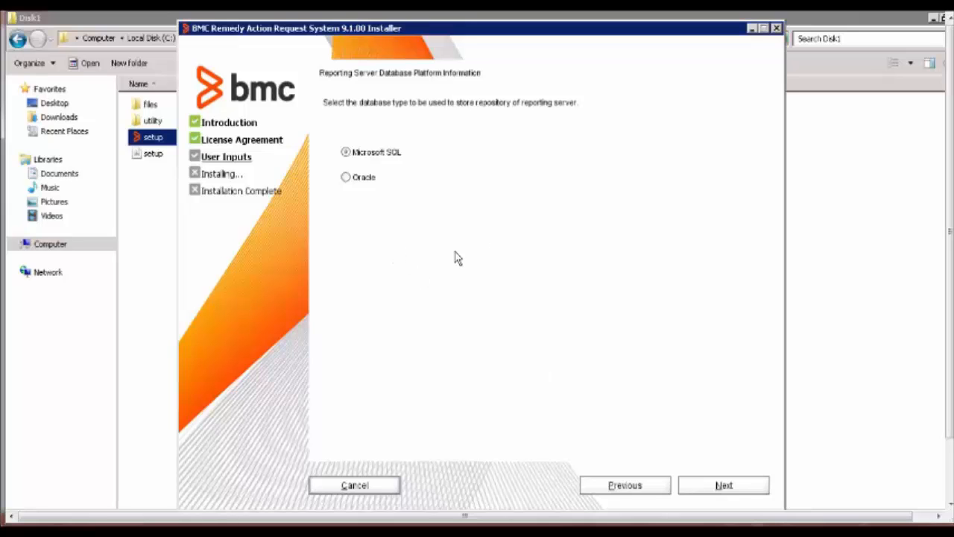
Step: Keep Microsoft SQL as the repository database platform and continue
click(723, 484)
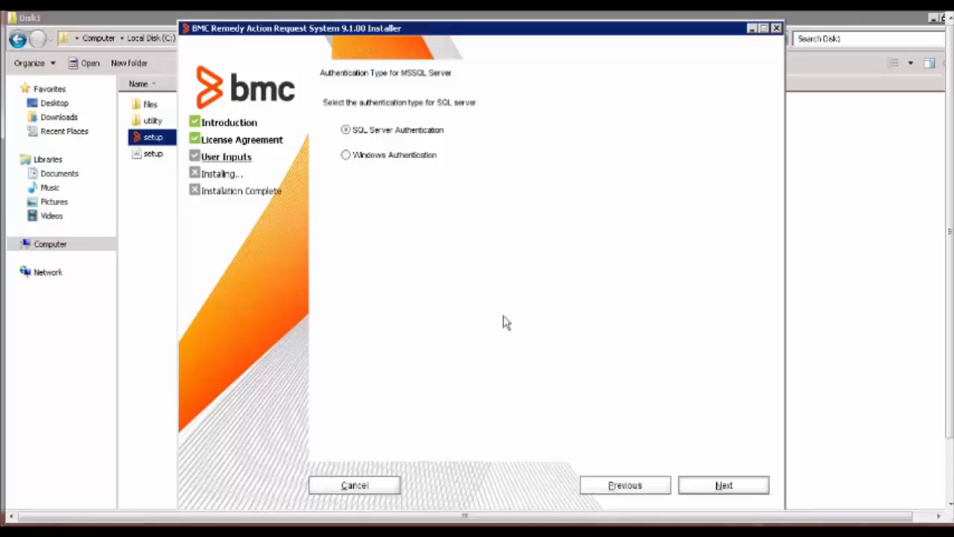
mouse_move(664, 437)
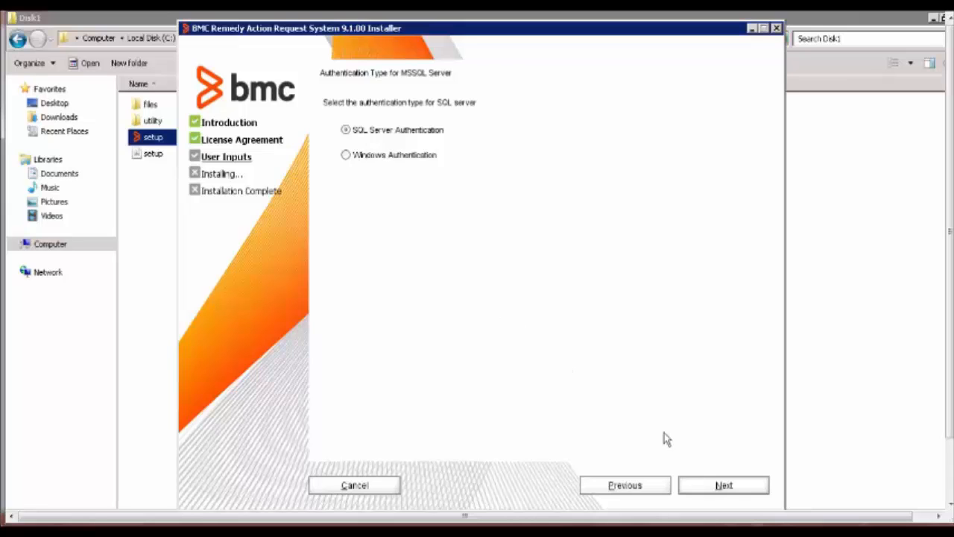
Step: Keep SQL Server Authentication and continue to the Reporting Database option
click(724, 484)
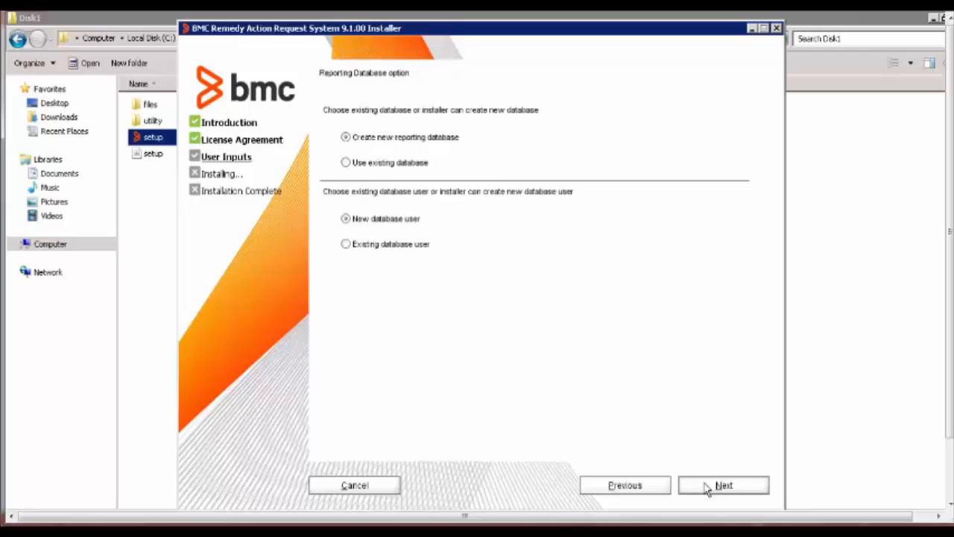
mouse_move(421, 156)
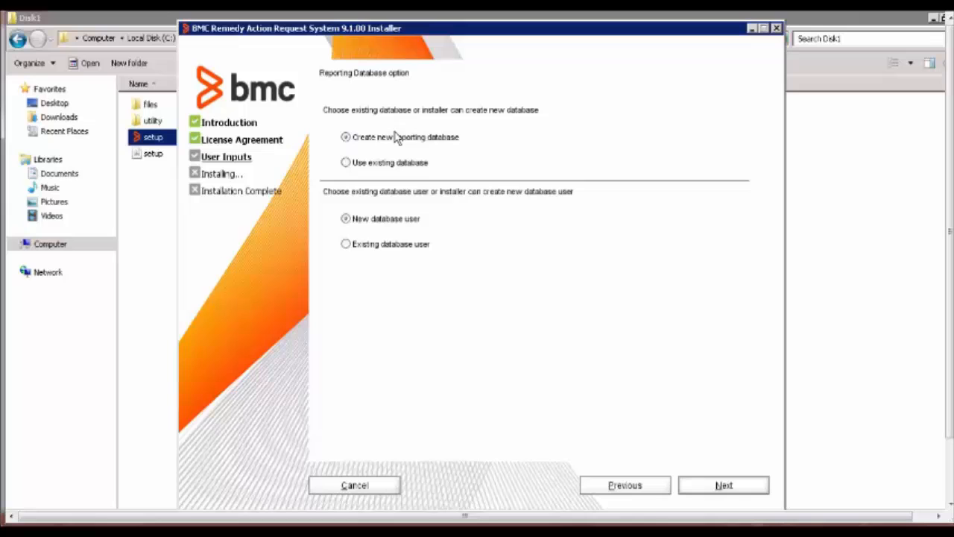
mouse_move(391, 198)
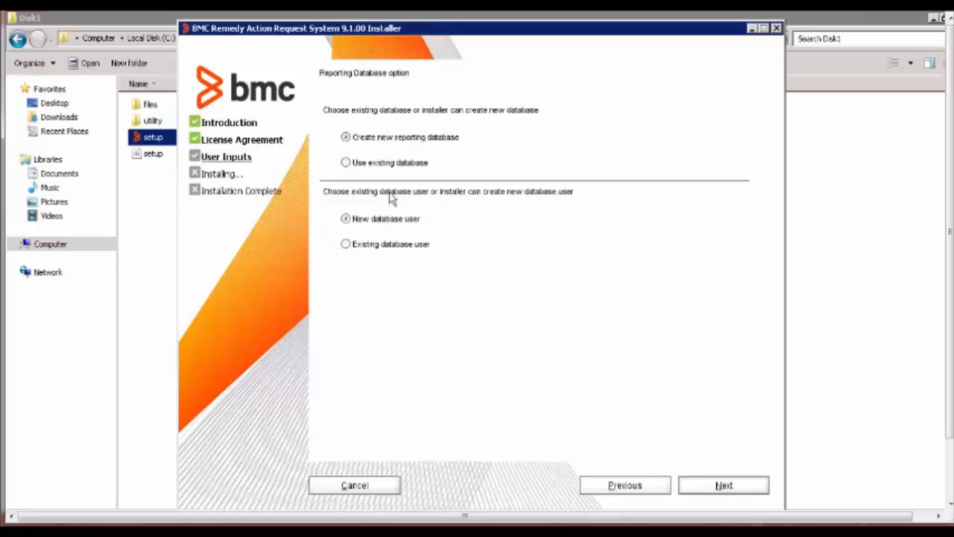
mouse_move(454, 263)
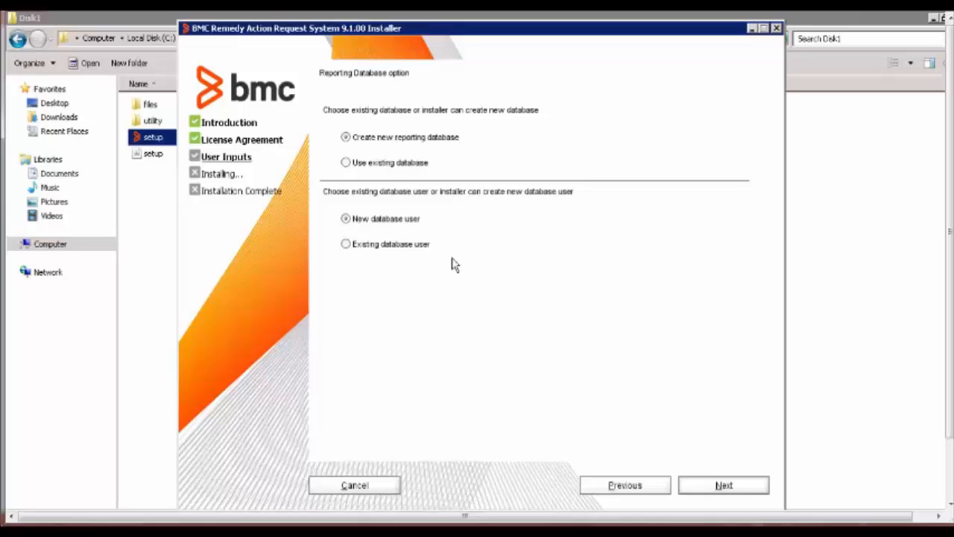
mouse_move(325, 218)
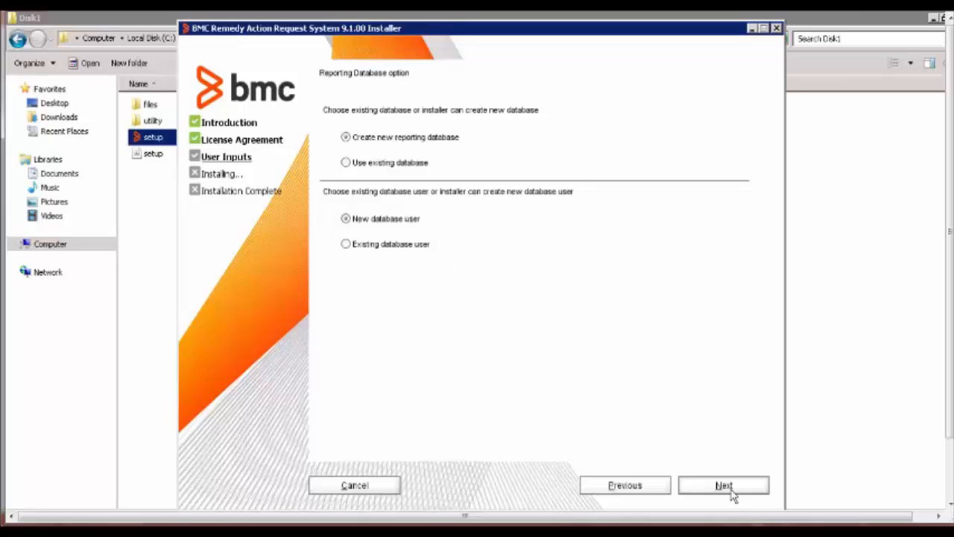
Step: Enter database host clm-, port 1433 and database name smartreporting
click(723, 485)
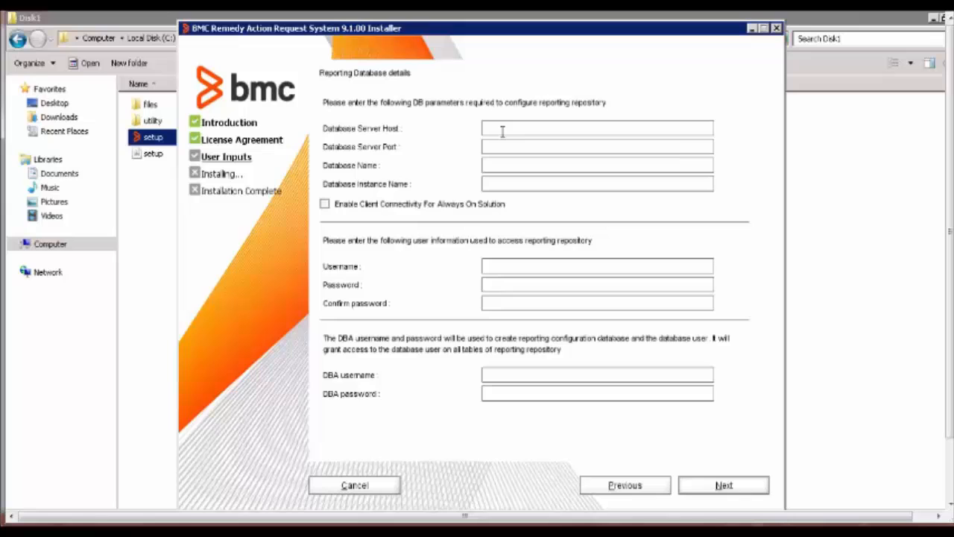
text(clm-pun-01585)
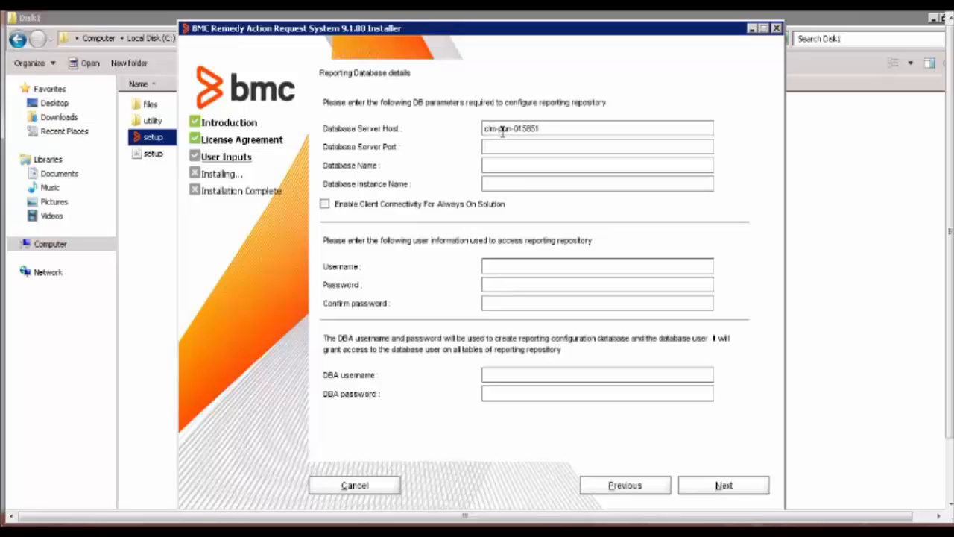
text(1433)
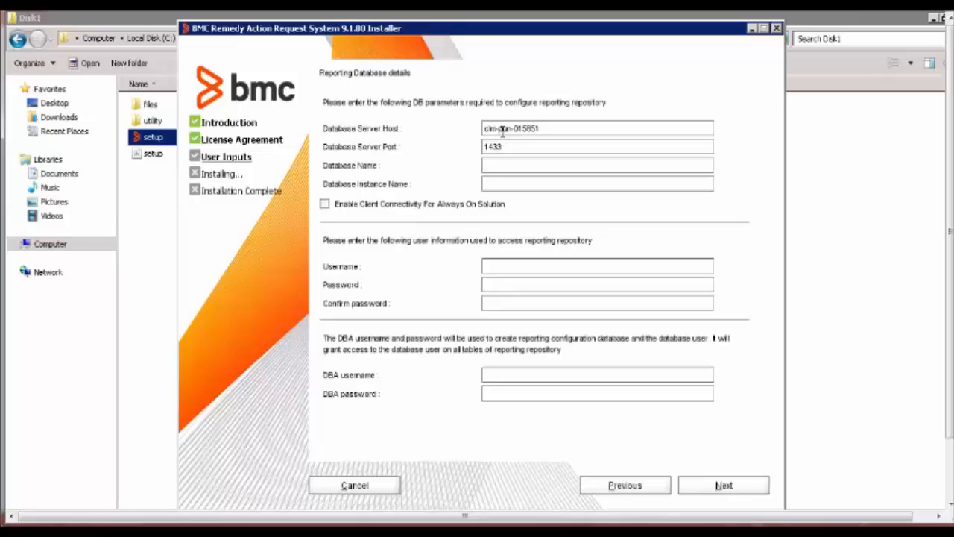
text(smart)
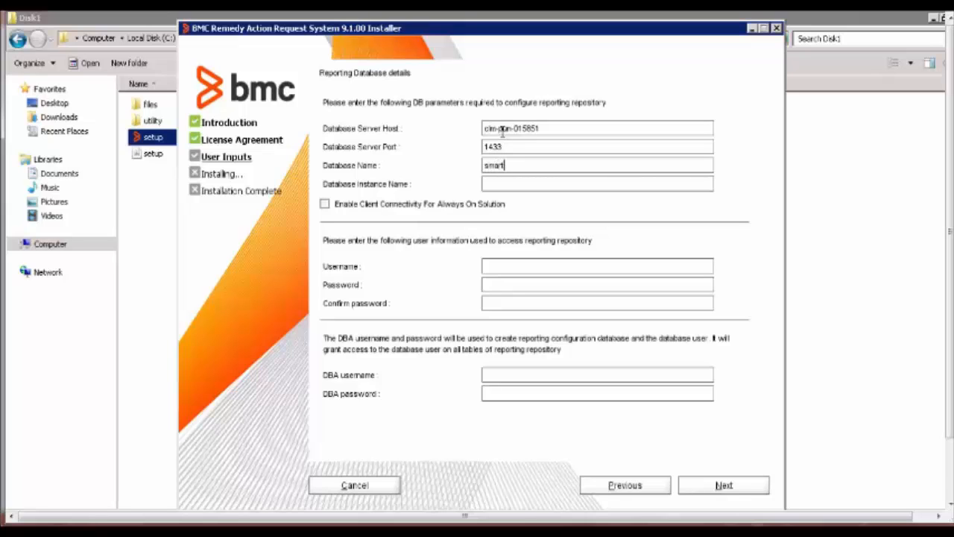
text(reporting)
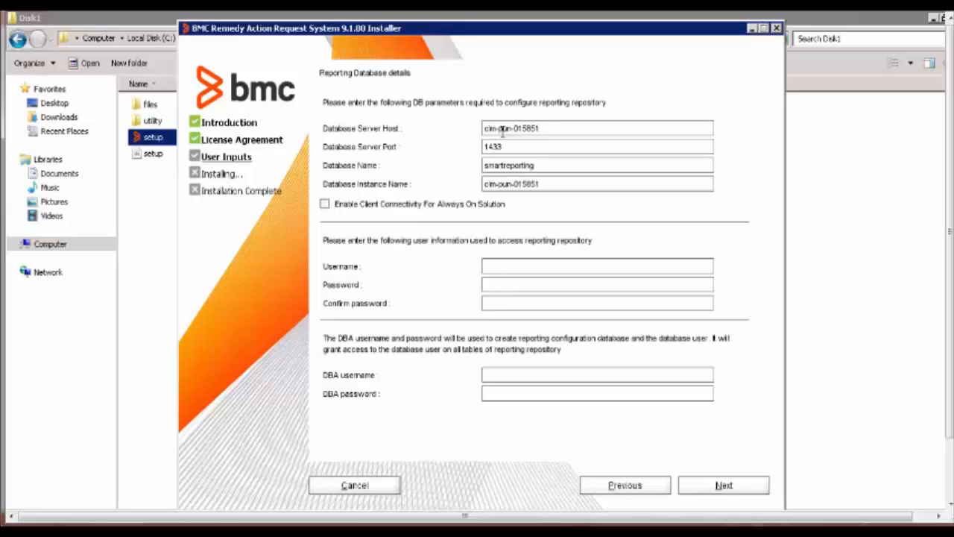
Step: Enter username sradmin, its password, and DBA username sa
click(596, 266)
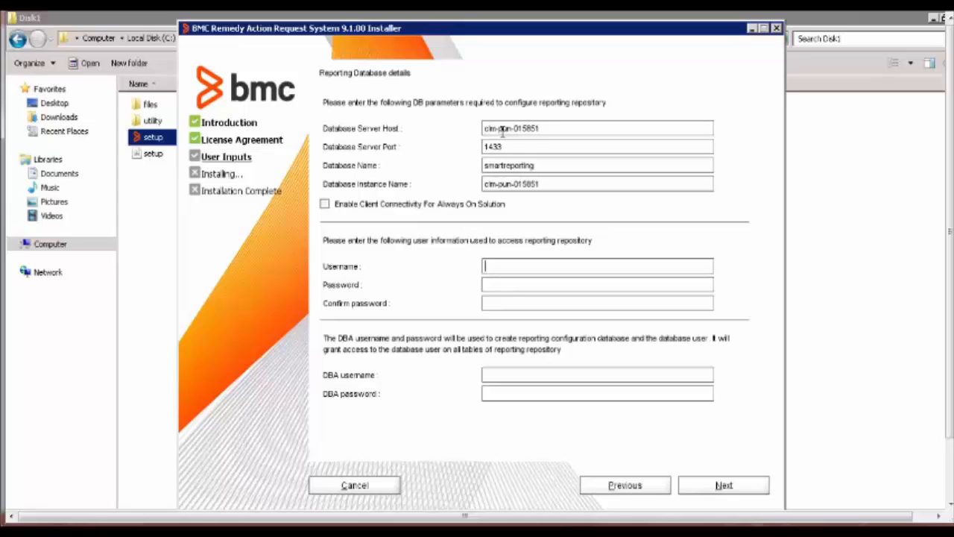
text(sradmin)
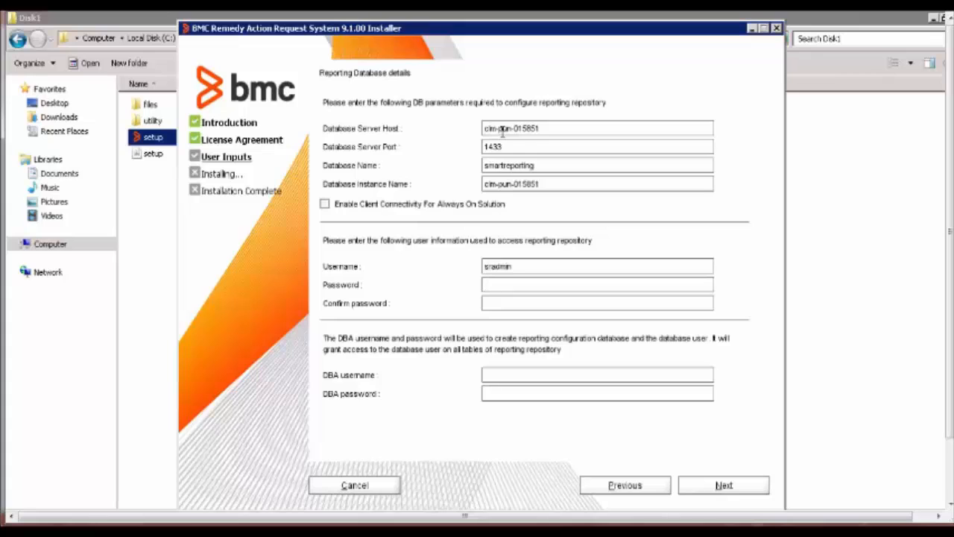
text(password)
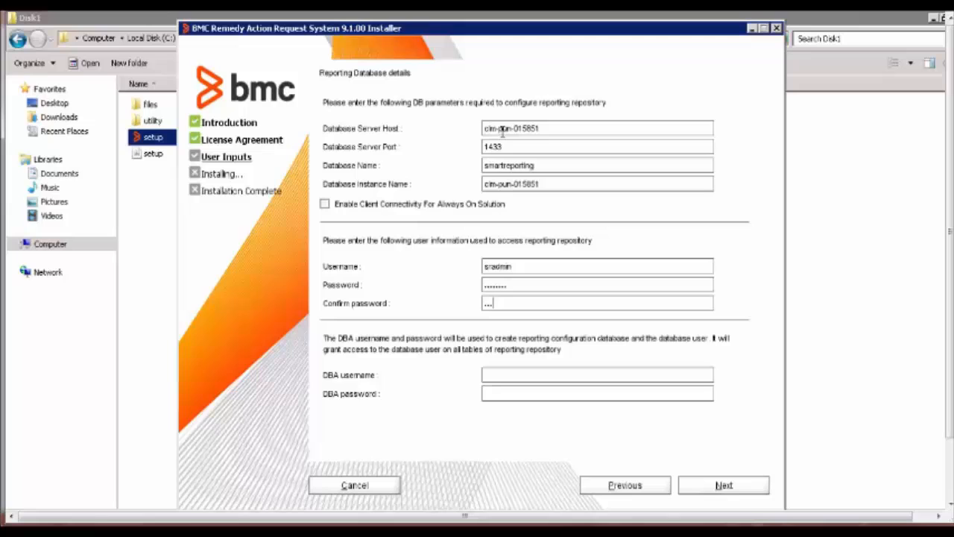
text(••••••••)
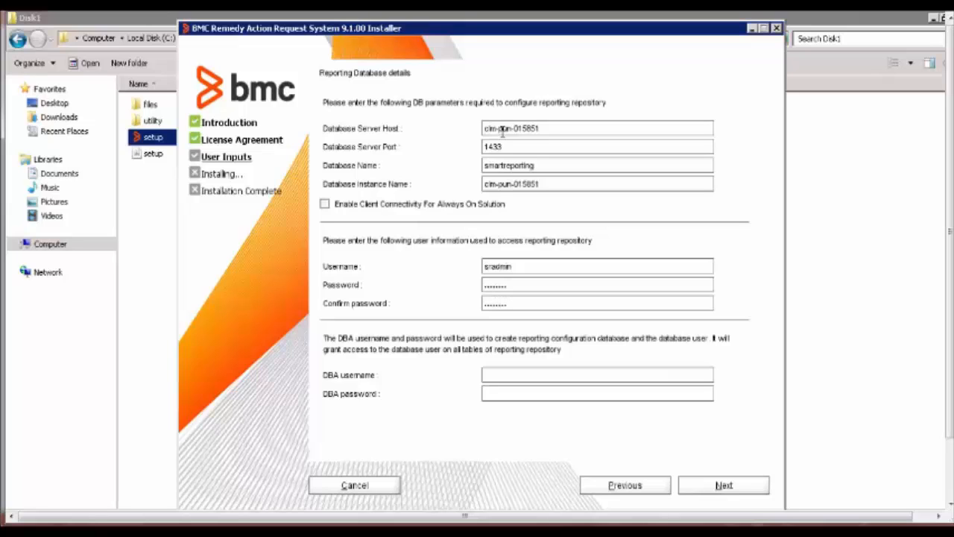
text(sa)
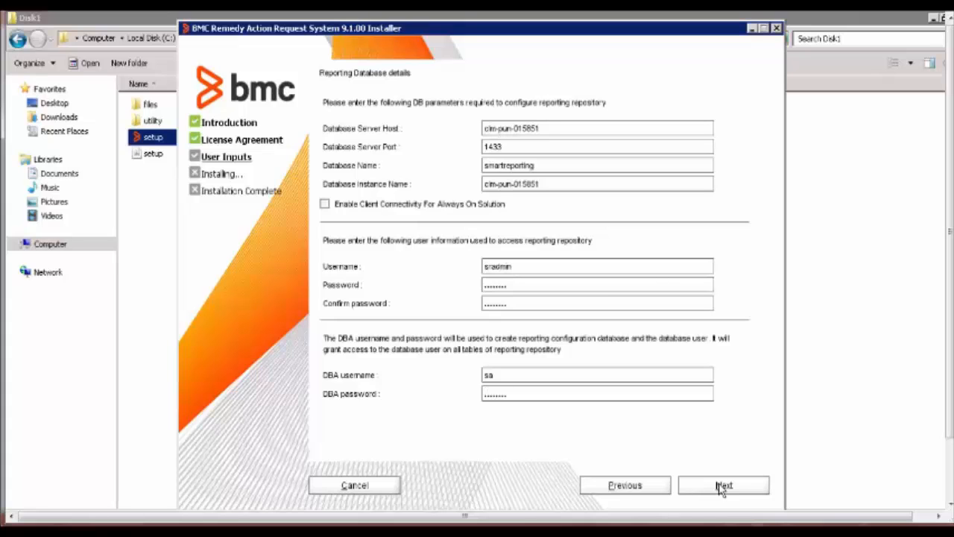
Step: Validate the database details, review the preview, and install Smart Reporting
click(724, 485)
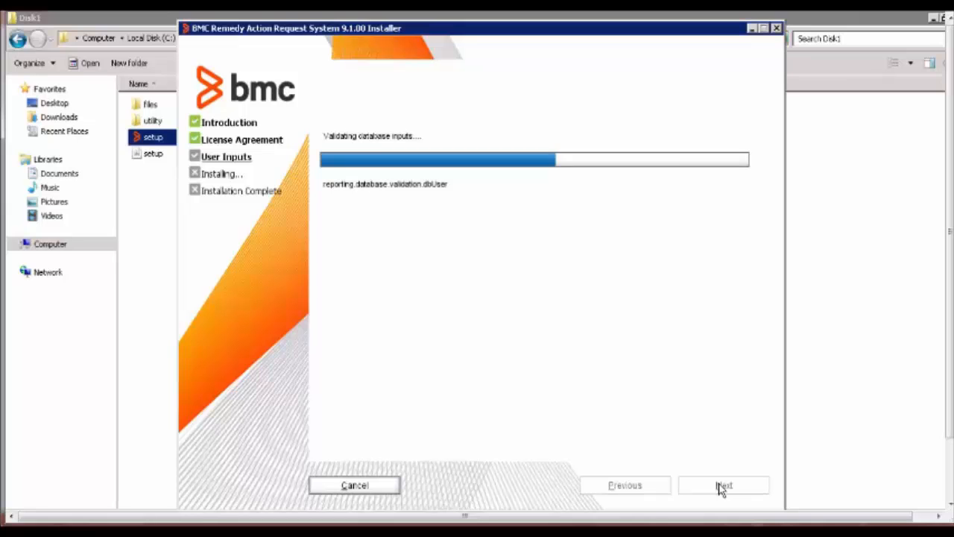
click(721, 485)
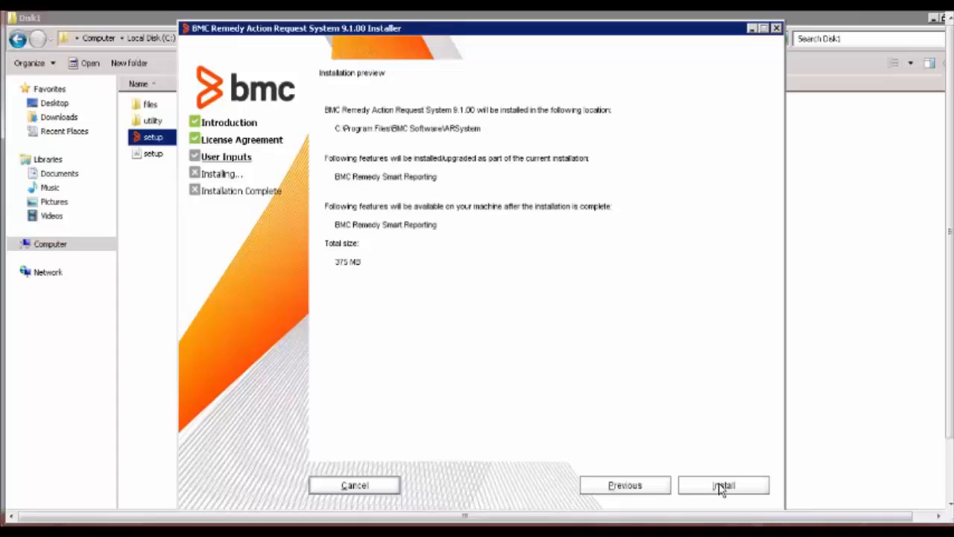
click(722, 485)
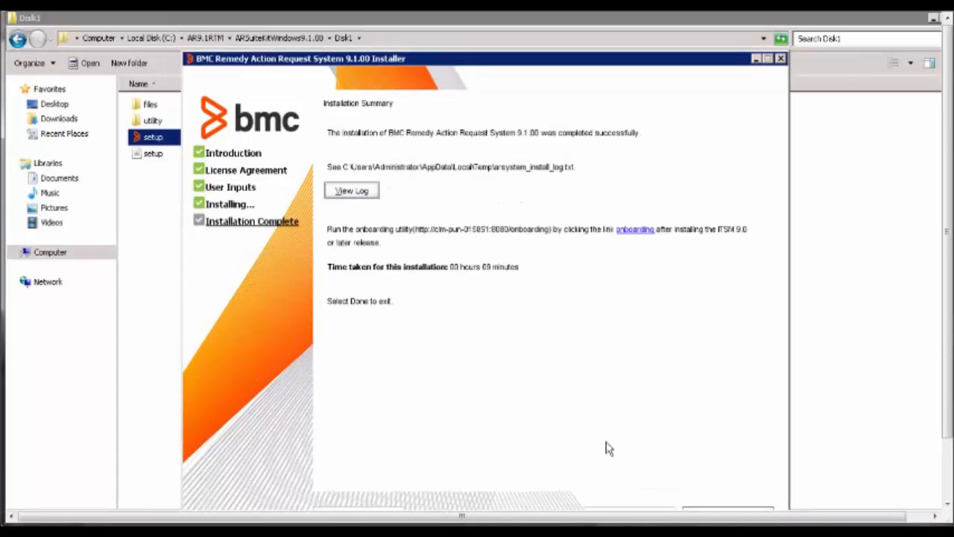
mouse_move(359, 201)
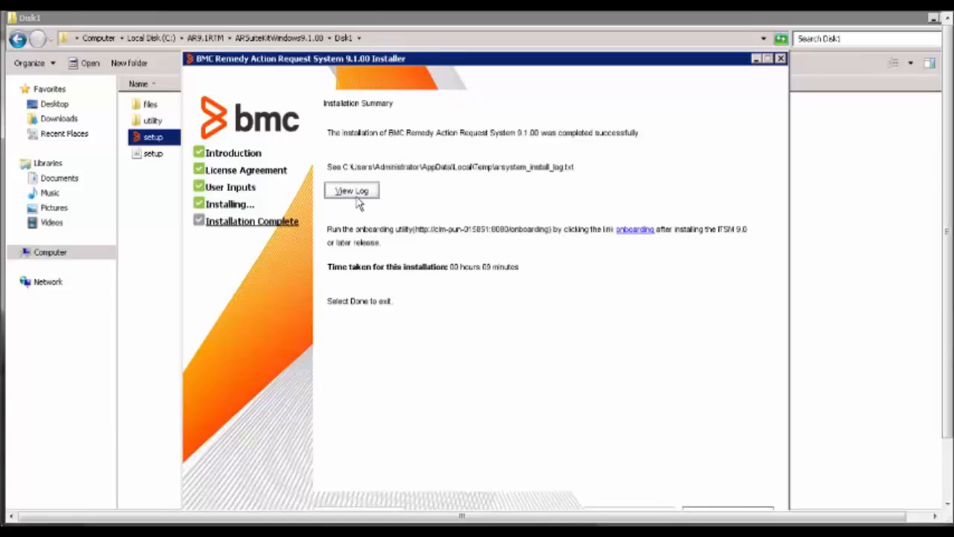
Step: Open the installation log from the Installation Summary page after installation finishes
click(351, 190)
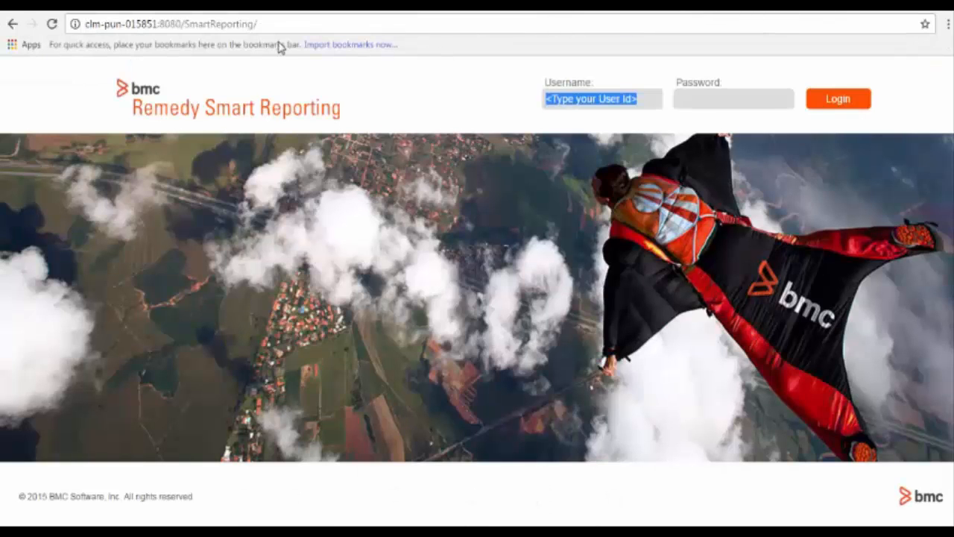
mouse_move(246, 7)
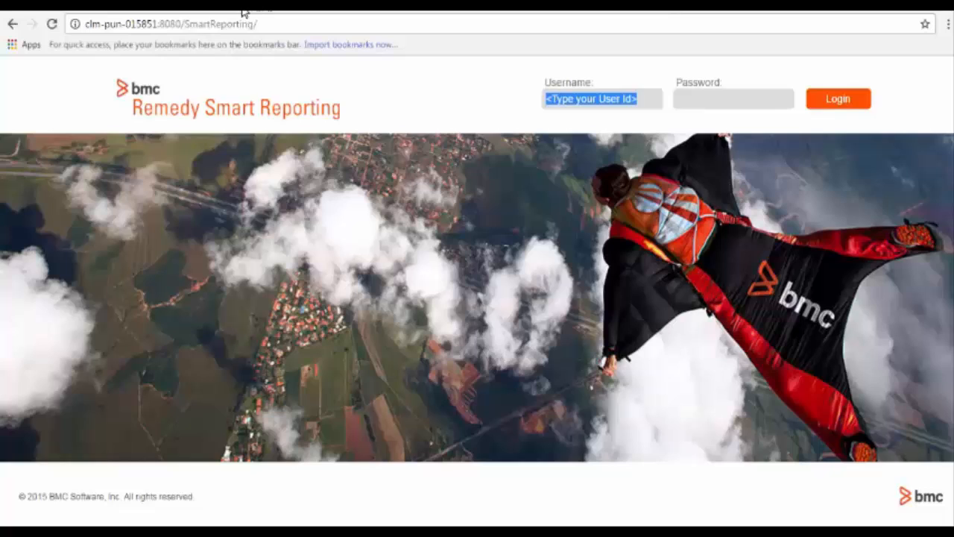
mouse_move(247, 48)
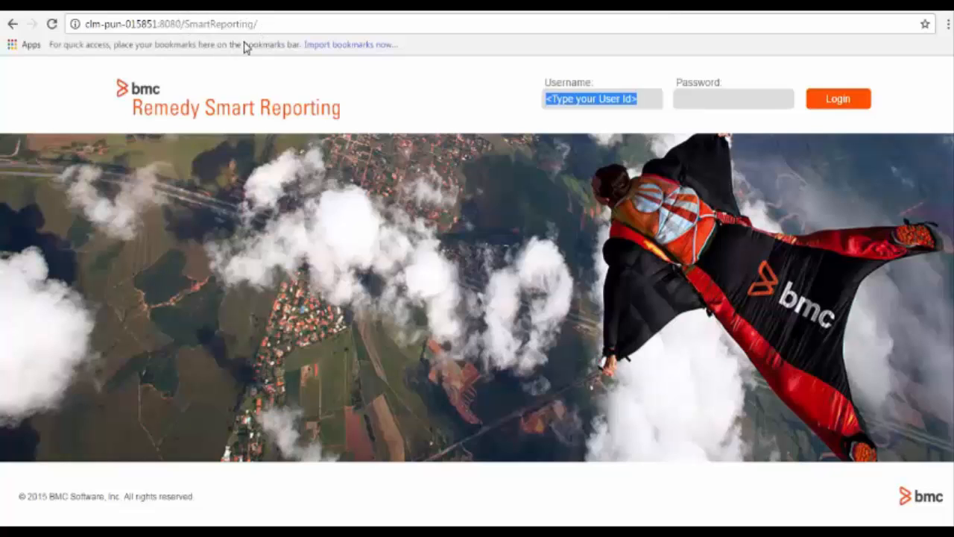